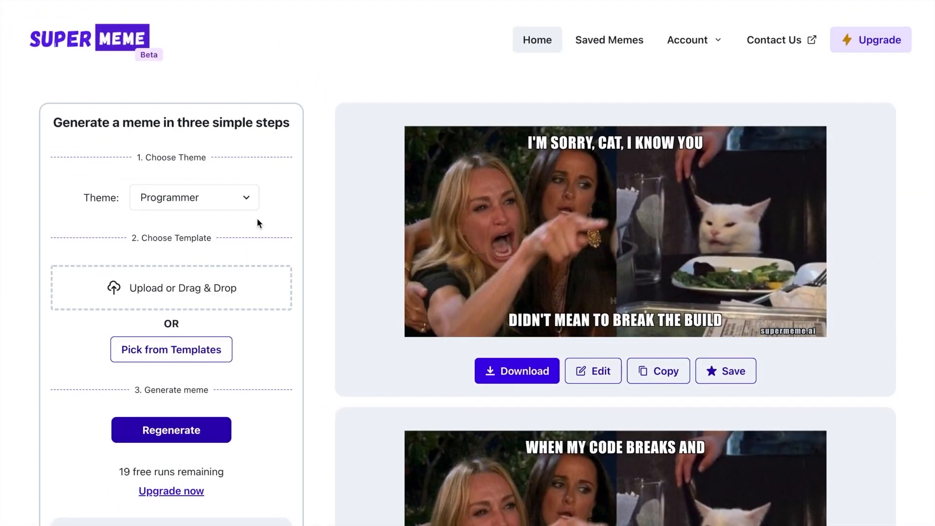
mouse_move(222, 209)
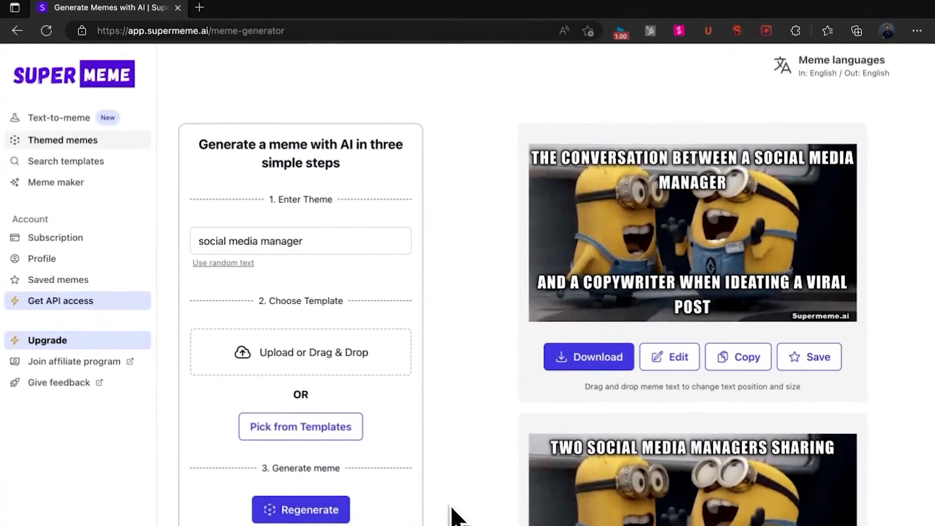
Scroll down through the two-minion memes generated for the 'social media manager' theme
scroll(down, 3)
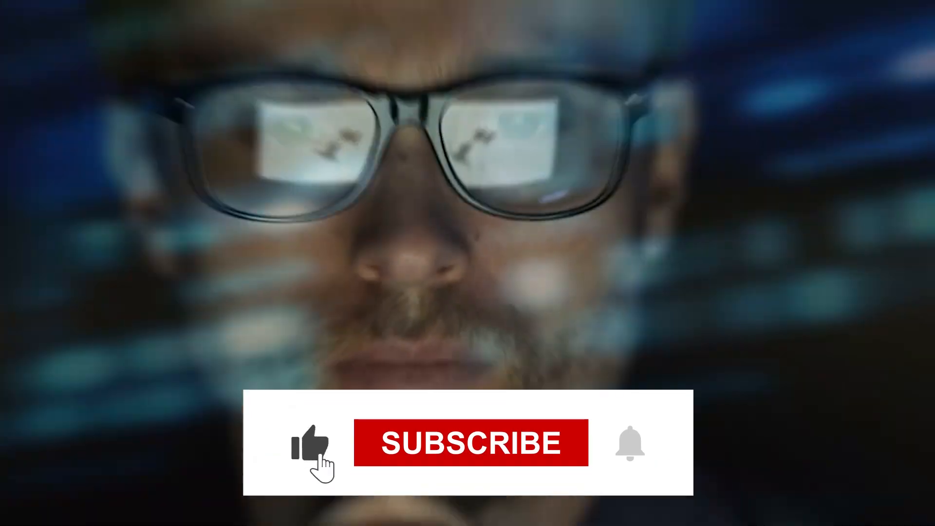
Let the outro hit Subscribe so the banner reads SUBSCRIBED with the bell rung
click(629, 442)
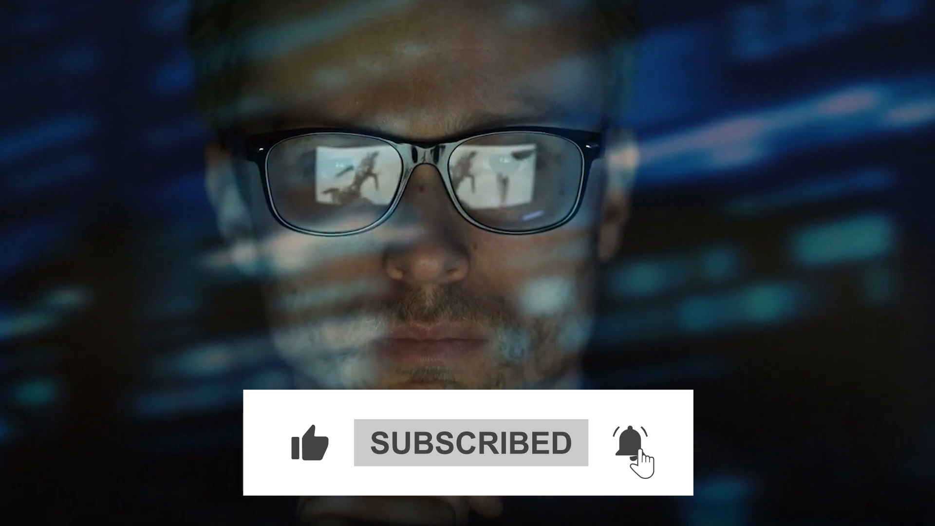